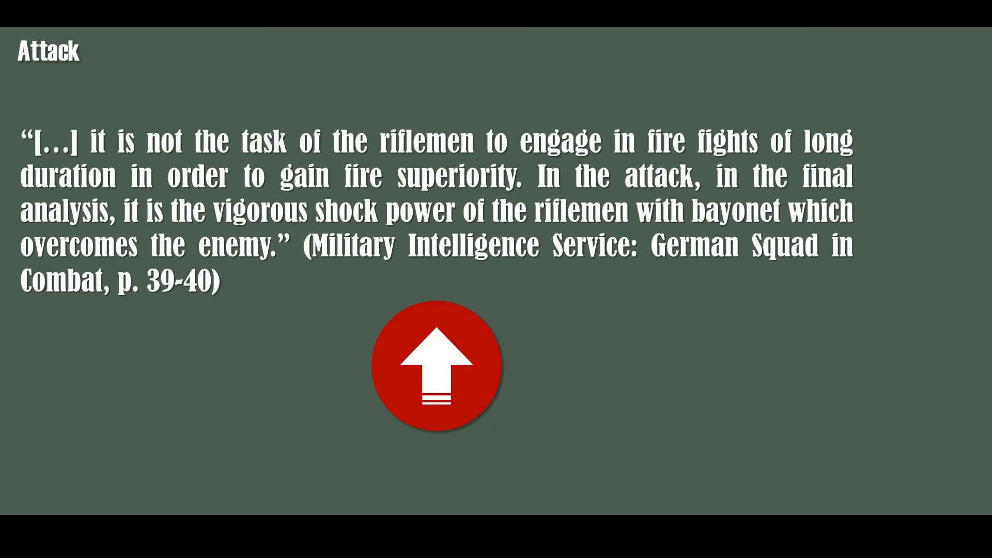
# - Advance the slideshow from the Attack quote to the Penetration slide
pyautogui.click(437, 370)
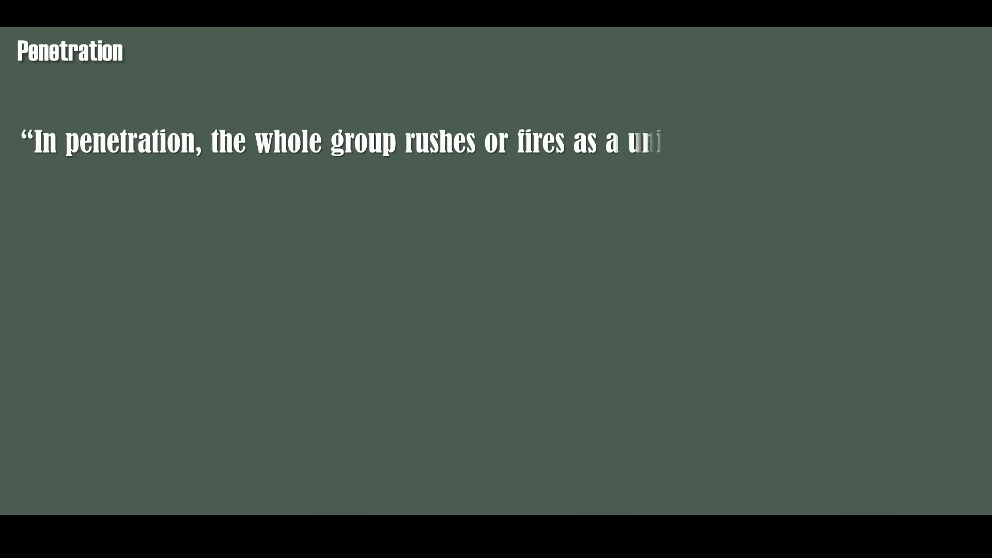